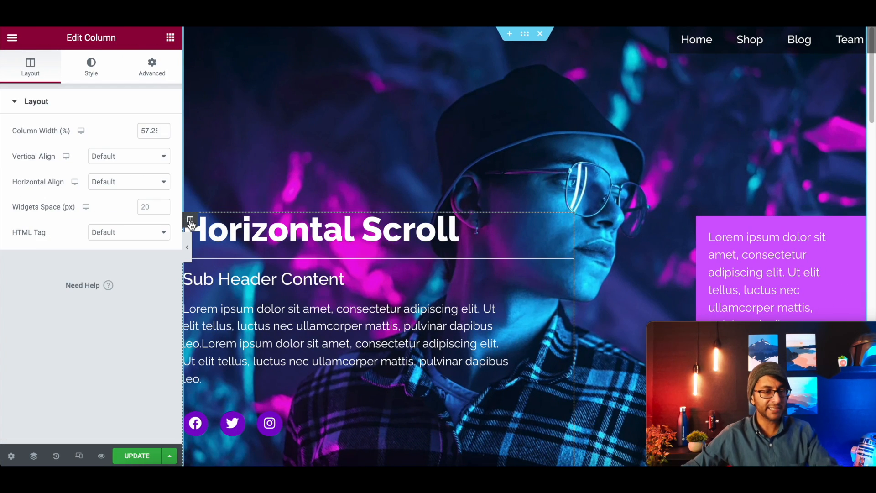
# Give the hero column the CSS class 'frosted' for the 6px backdrop-blur rule
pyautogui.click(152, 66)
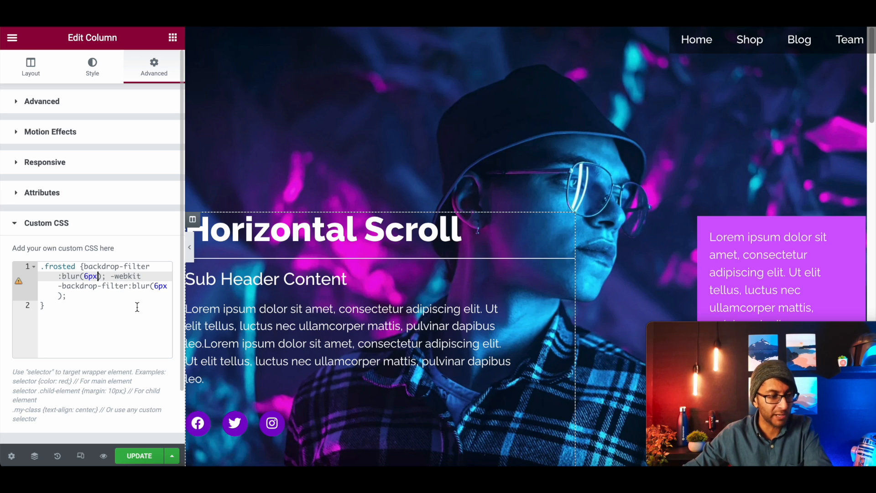
pyautogui.doubleClick(57, 266)
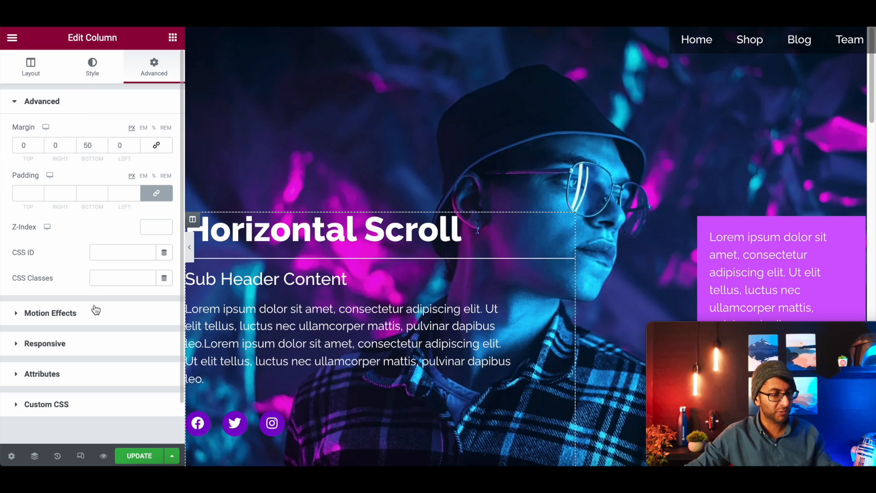
pyautogui.write('frosted')
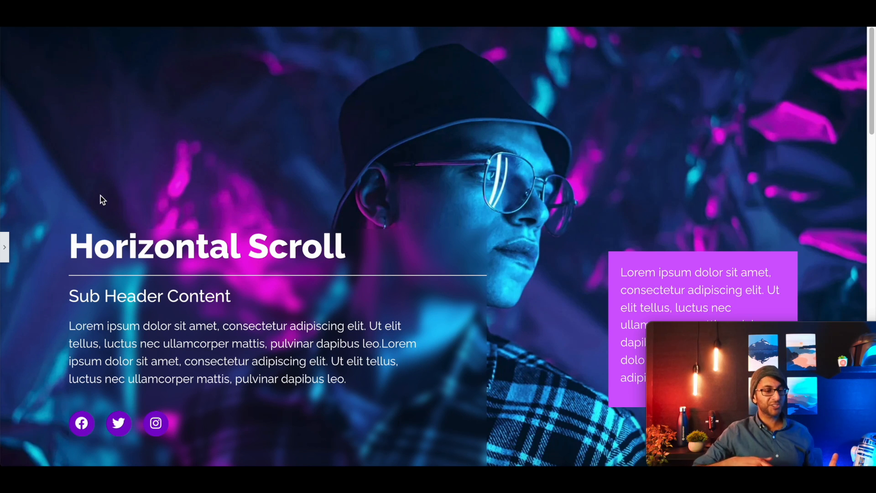
pyautogui.moveTo(496, 268)
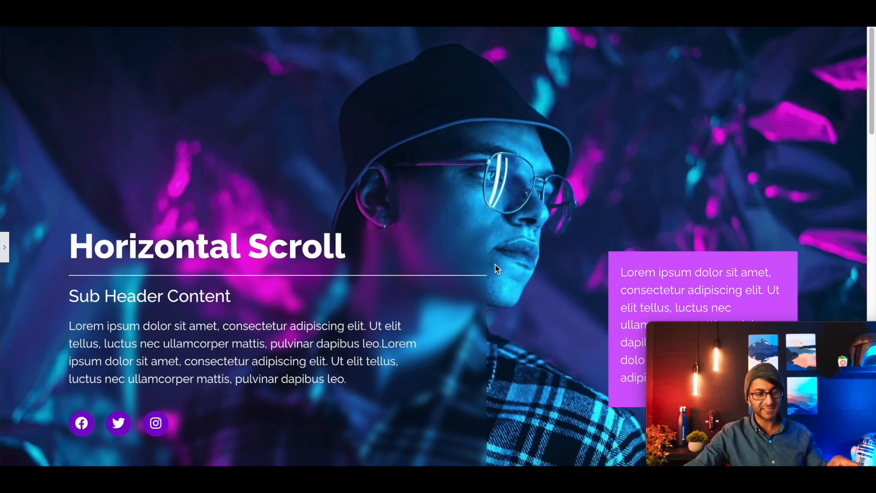
# Scroll the full-width preview, then bring the editing panel back
pyautogui.scroll(-3)
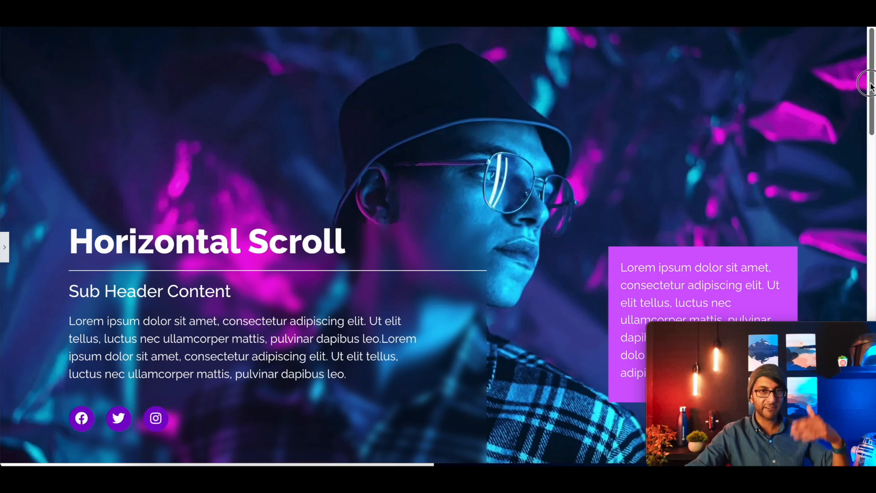
pyautogui.scroll(-3)
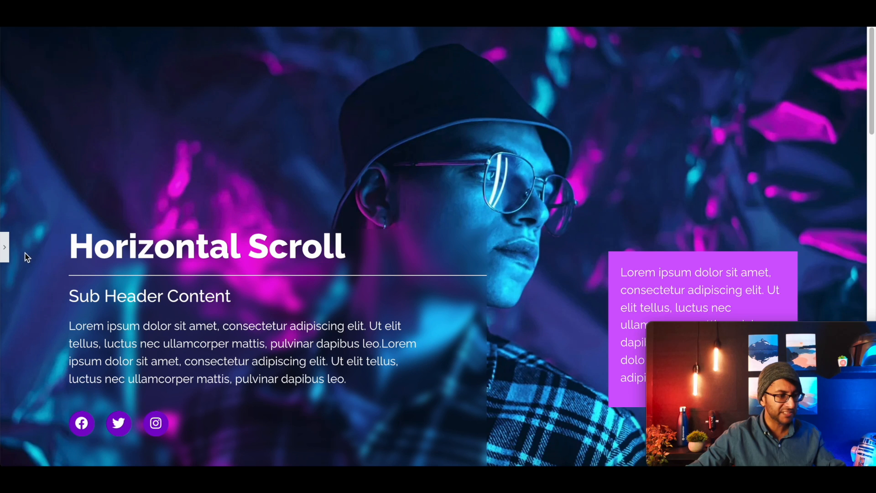
pyautogui.click(4, 246)
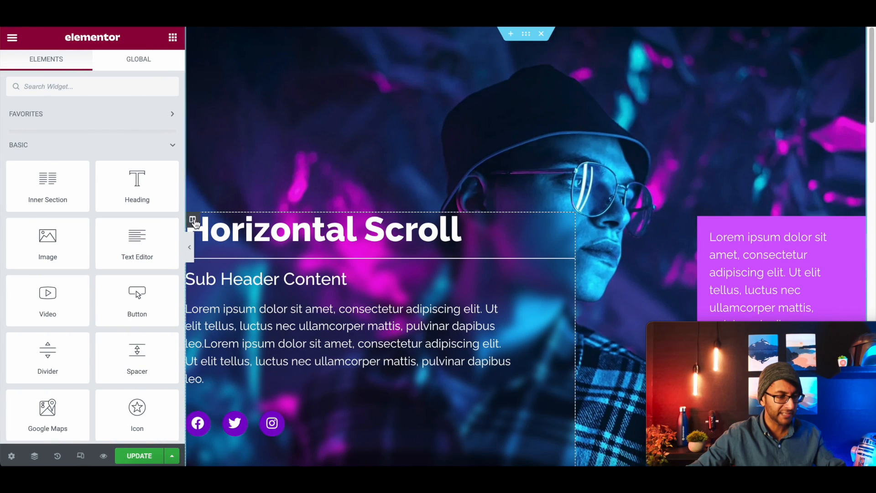
# Set the hero column's classic background to translucent white #FFFFFF24
pyautogui.click(193, 219)
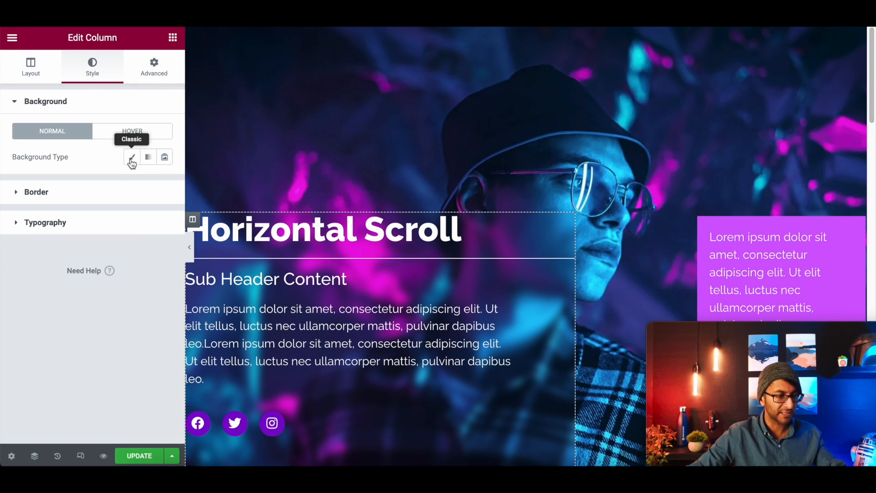
pyautogui.click(132, 156)
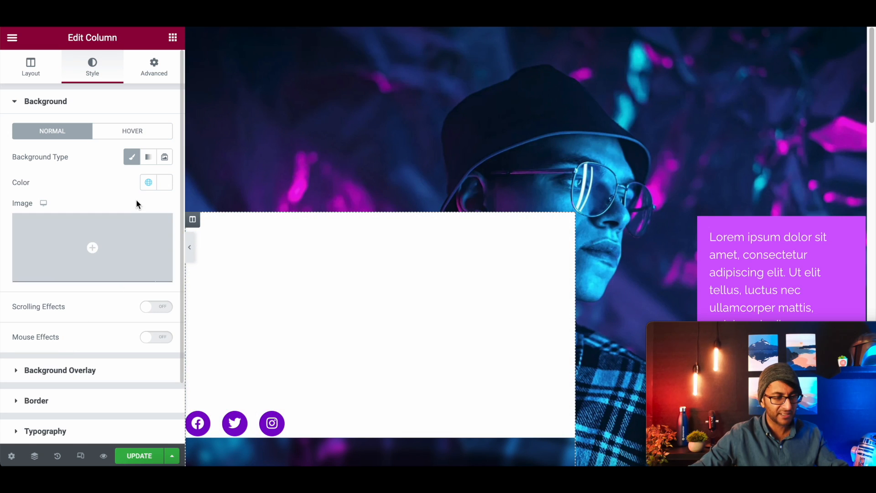
pyautogui.click(147, 182)
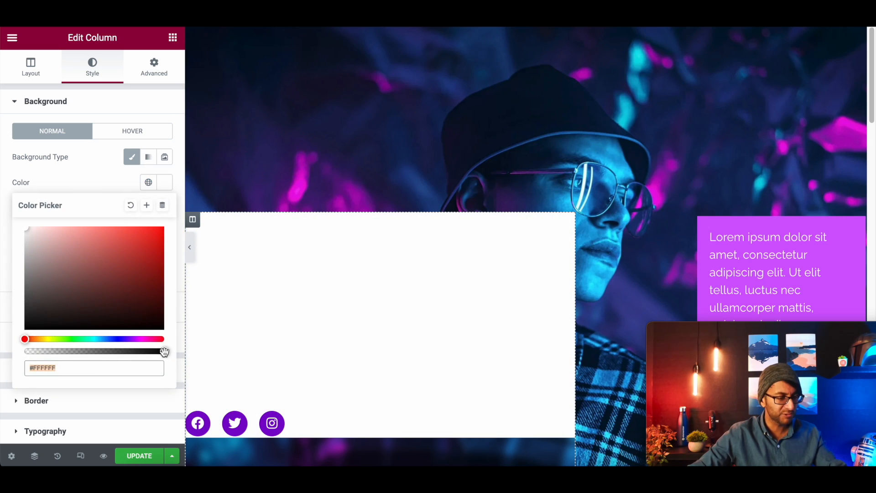
pyautogui.moveTo(163, 350); pyautogui.dragTo(26, 351)
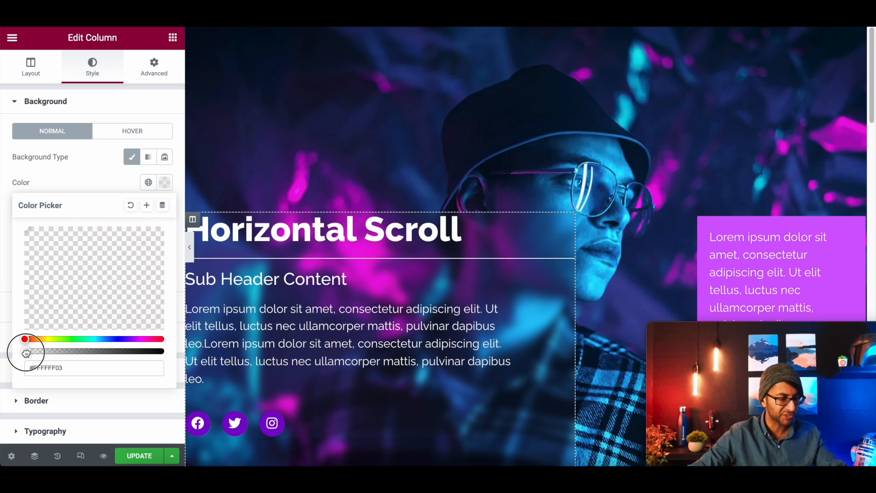
pyautogui.moveTo(26, 351); pyautogui.dragTo(48, 350)
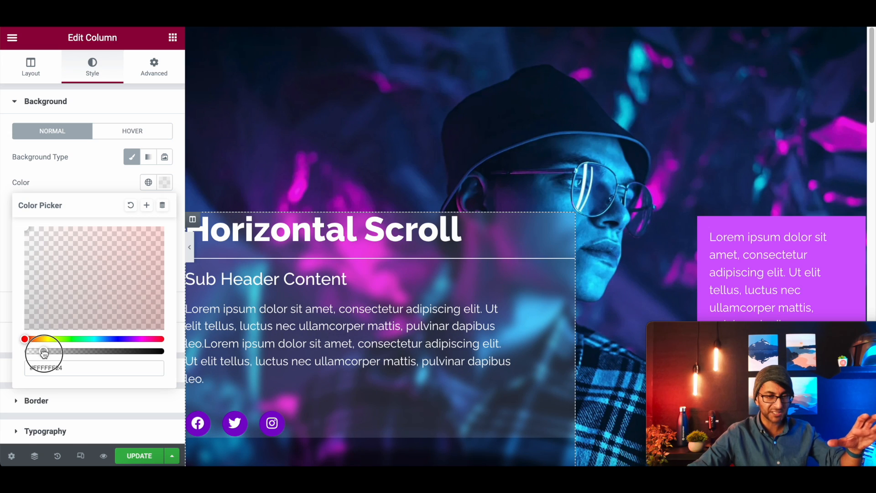
pyautogui.moveTo(42, 350); pyautogui.dragTo(43, 350)
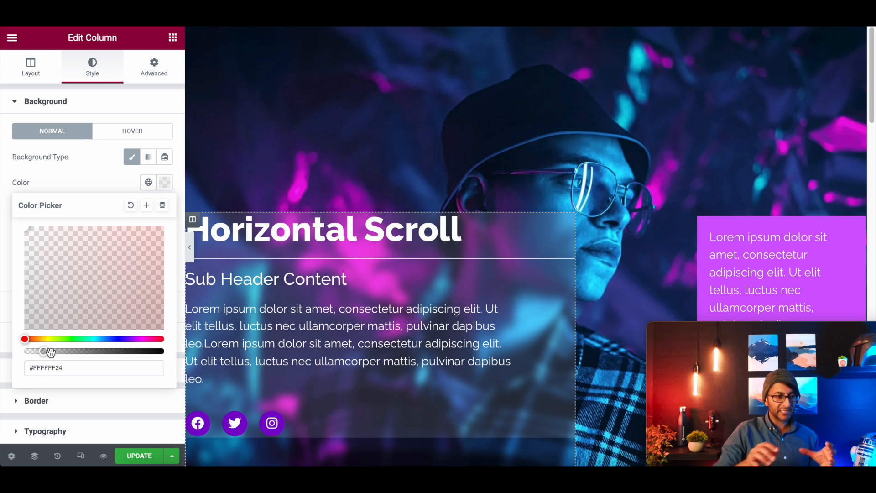
pyautogui.click(153, 65)
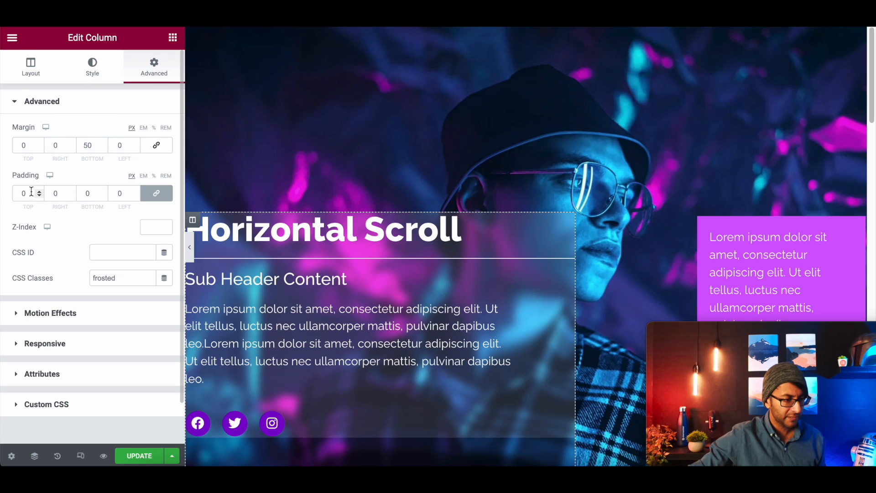
# Pad the column 20px on all sides and round its corners by 15px
pyautogui.write('20')
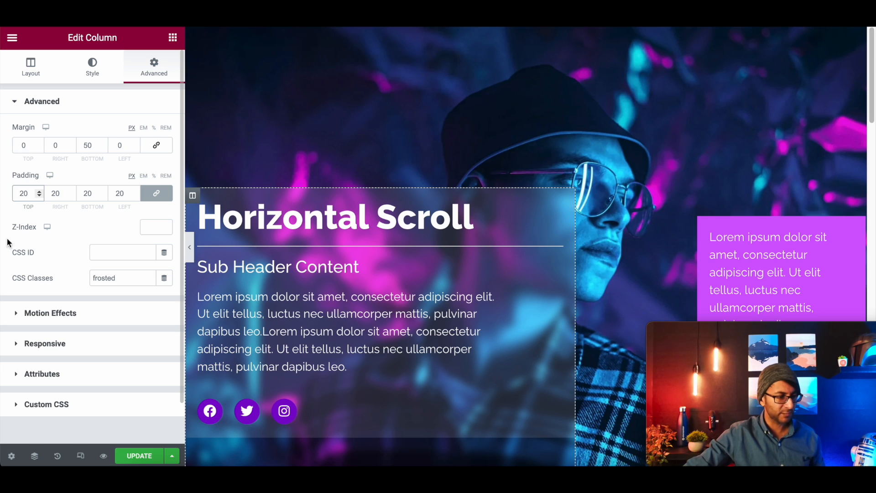
pyautogui.click(91, 66)
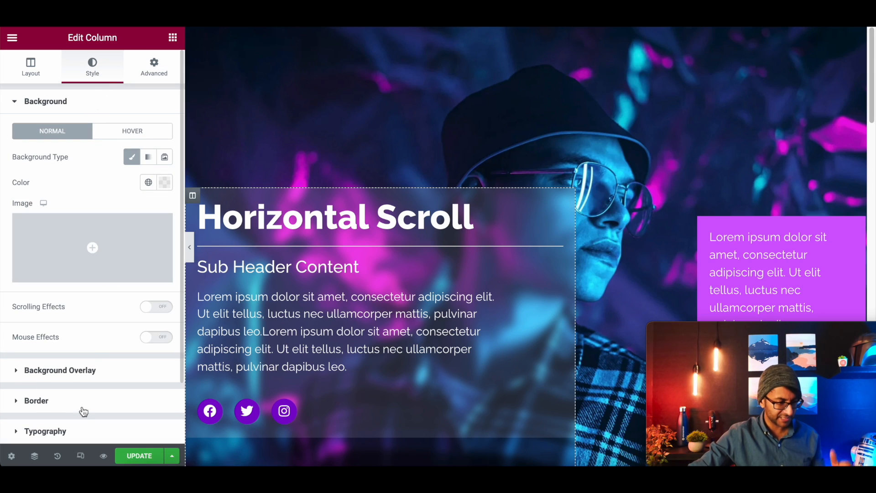
pyautogui.click(37, 400)
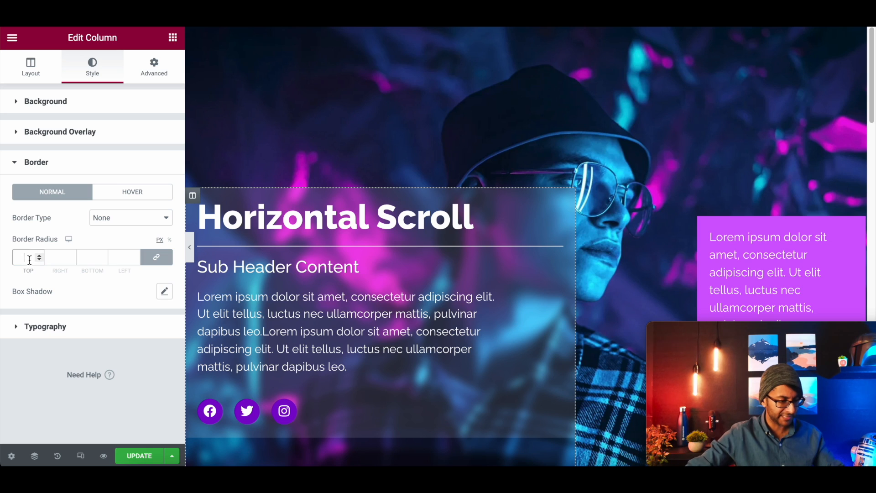
pyautogui.write('15')
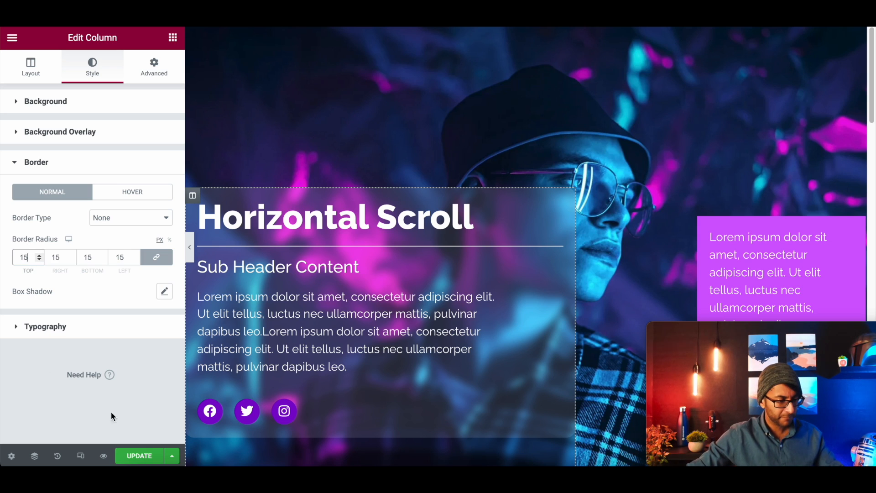
# Add the soft default box shadow to the column and preview the page
pyautogui.click(164, 291)
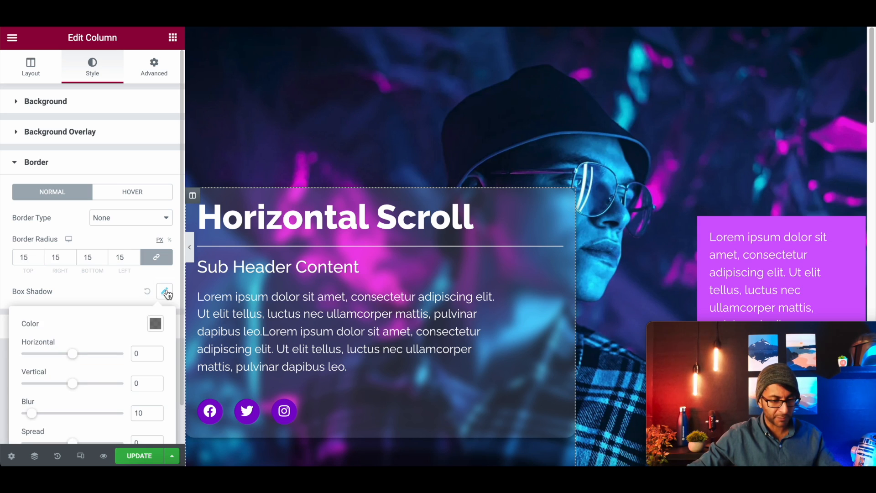
pyautogui.click(164, 291)
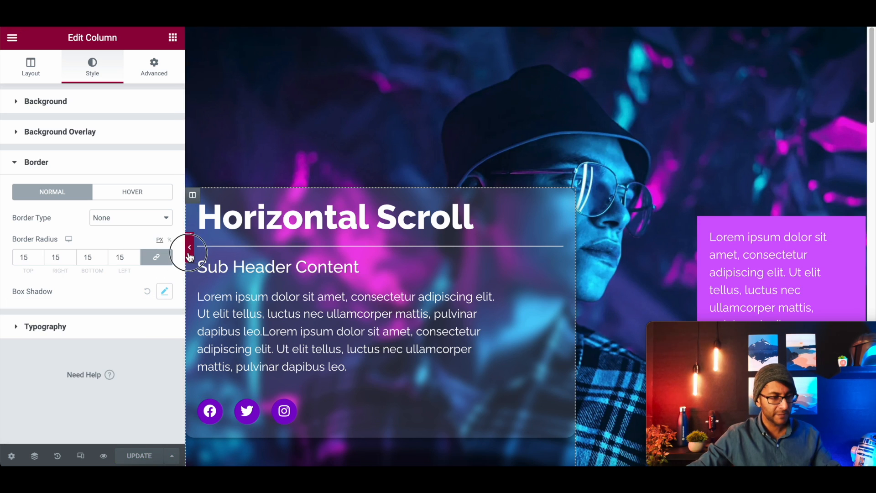
pyautogui.click(190, 247)
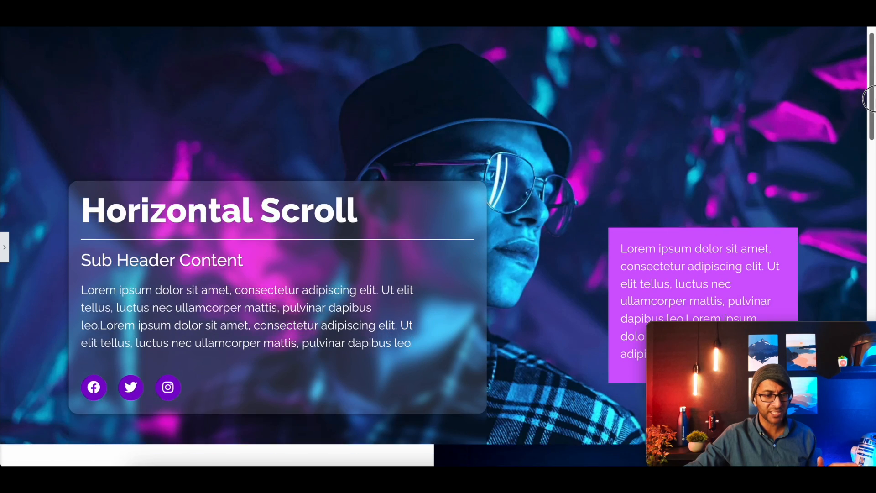
# Scroll the frosted-card preview, then bring the editing panel back
pyautogui.scroll(-3)
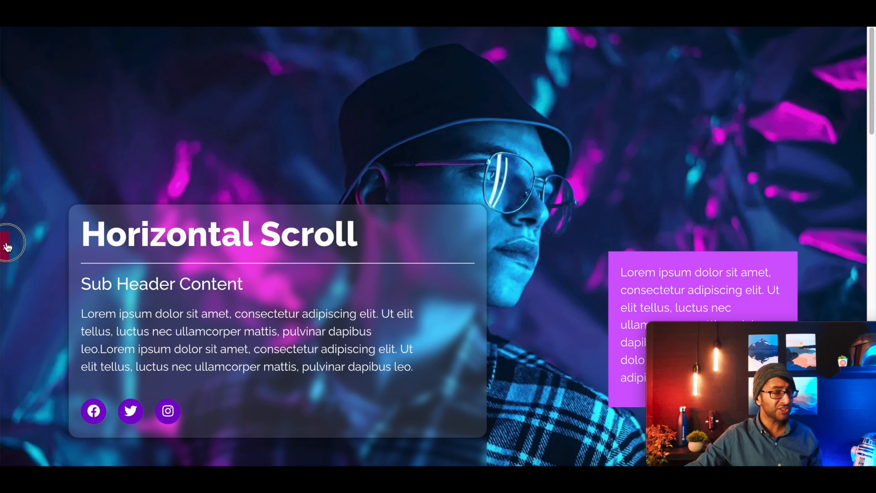
pyautogui.click(8, 242)
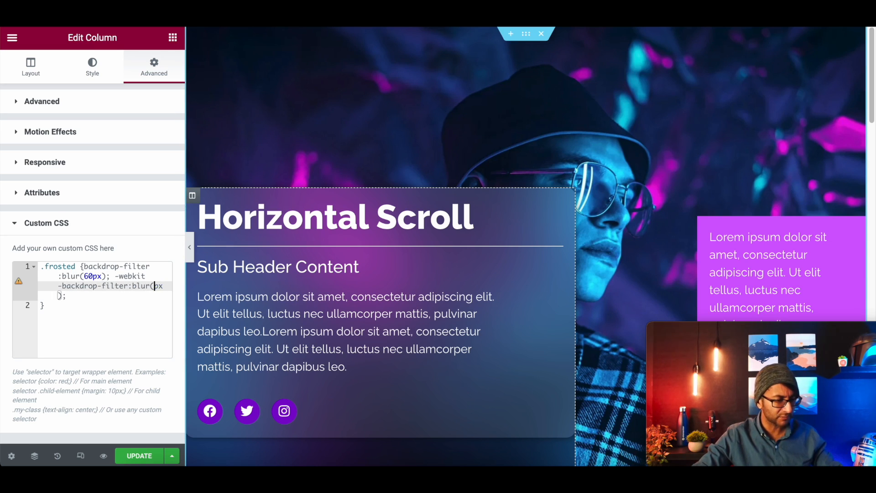
# Test backdrop blur at 1px and 10px, then set both blur lines back to 6px
pyautogui.write('1')
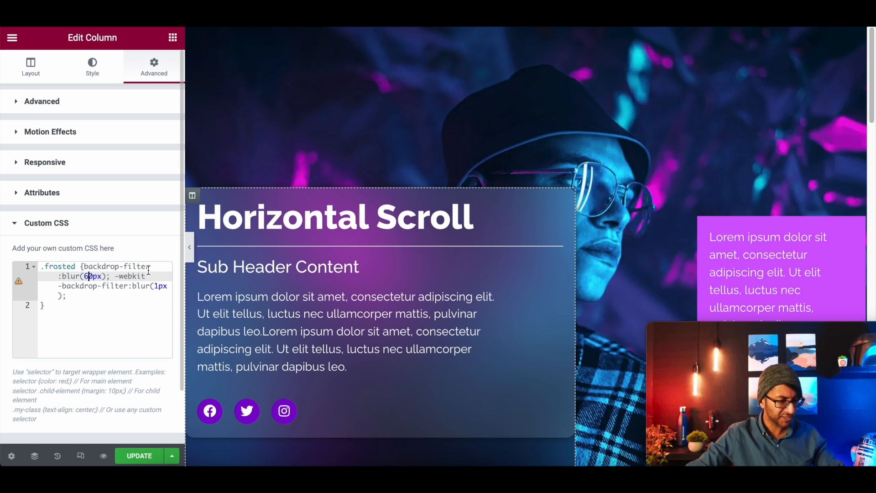
pyautogui.write('1px')
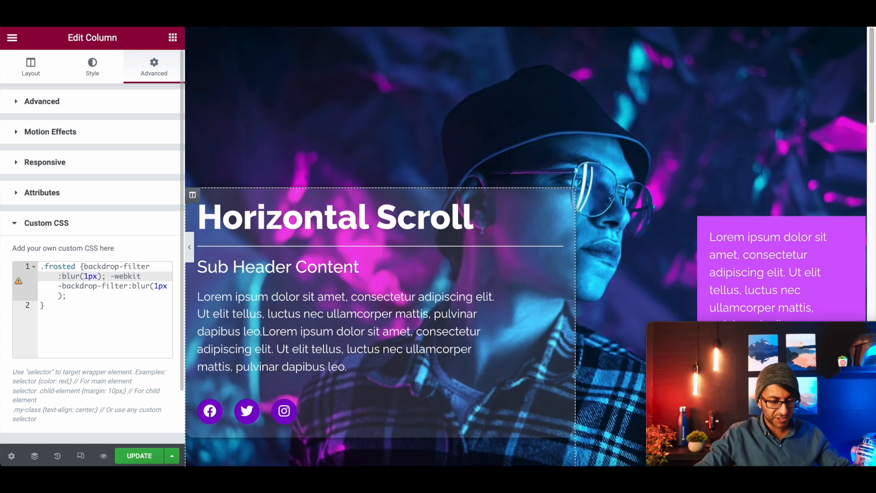
pyautogui.write('0')
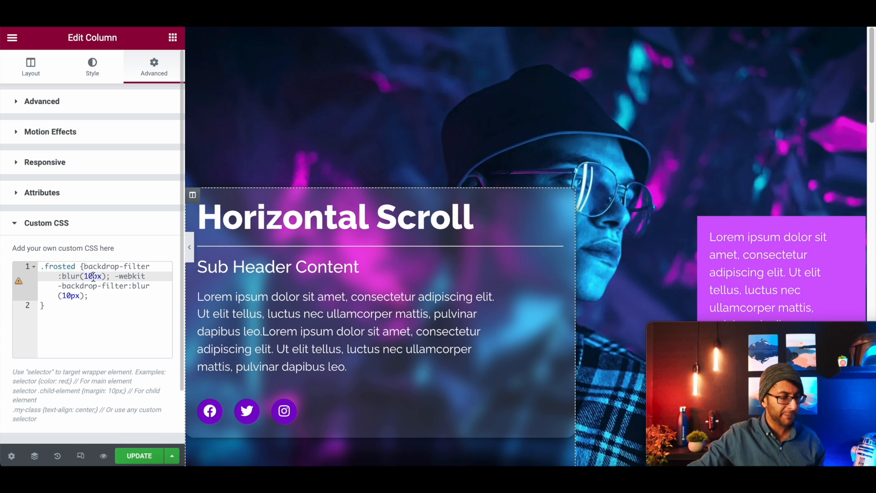
pyautogui.write('6')
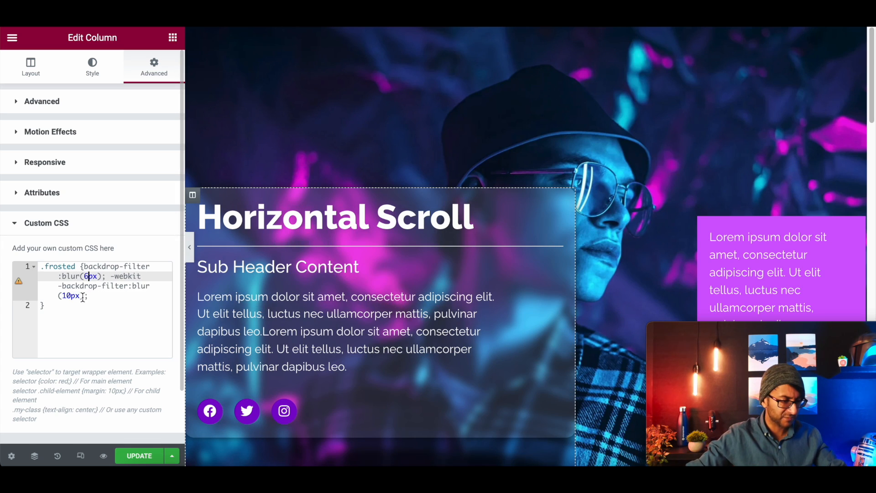
pyautogui.write('6px')
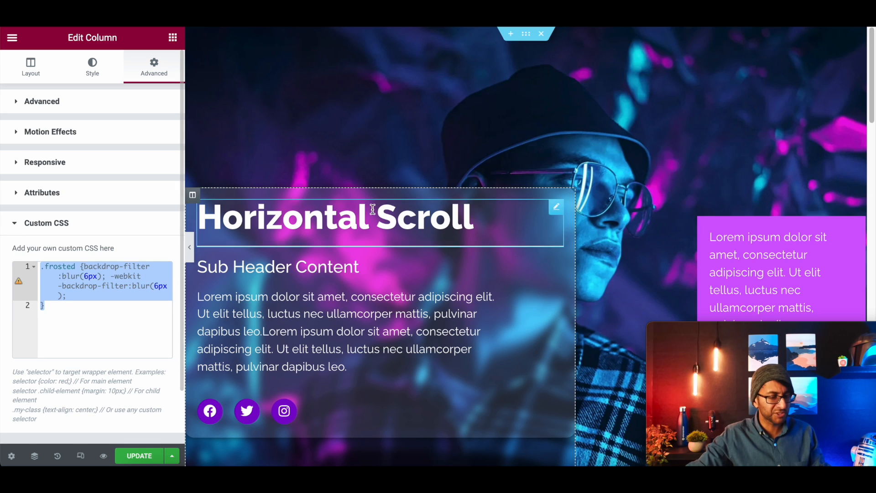
pyautogui.moveTo(525, 34)
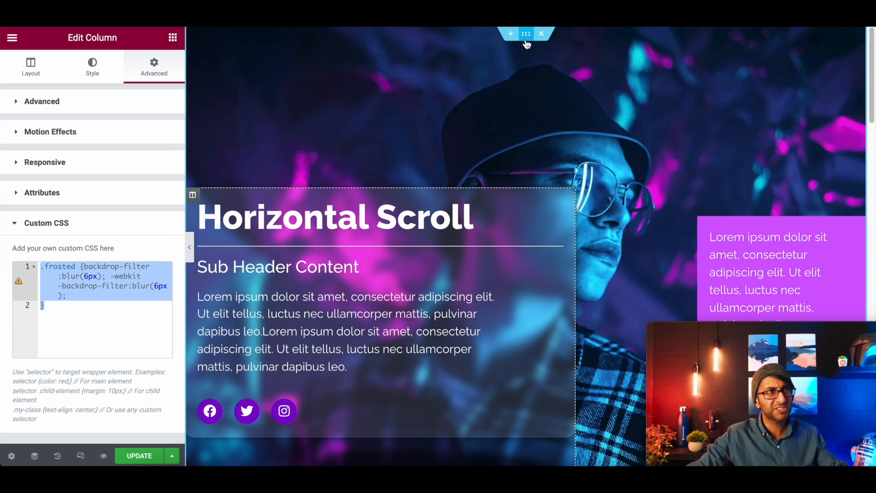
pyautogui.moveTo(525, 33)
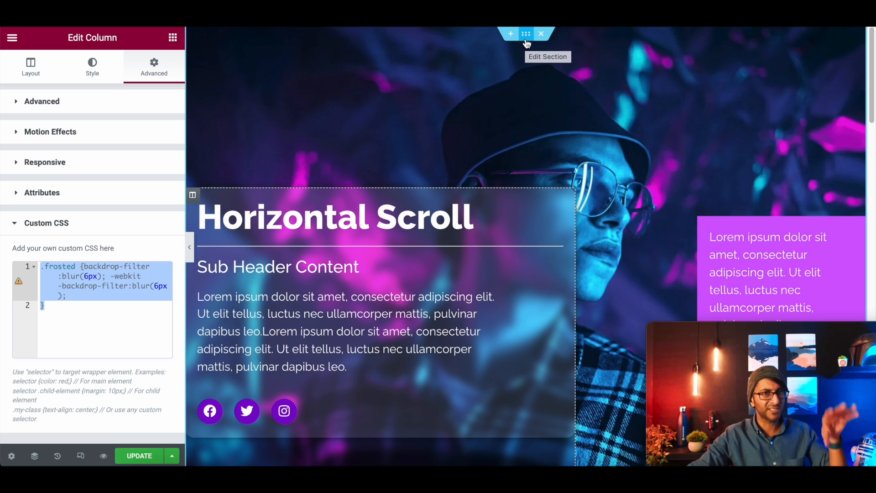
pyautogui.moveTo(550, 208)
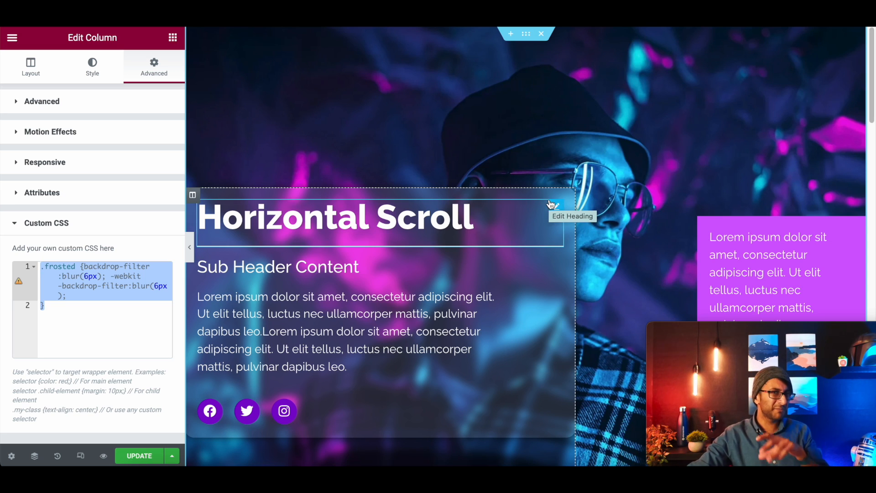